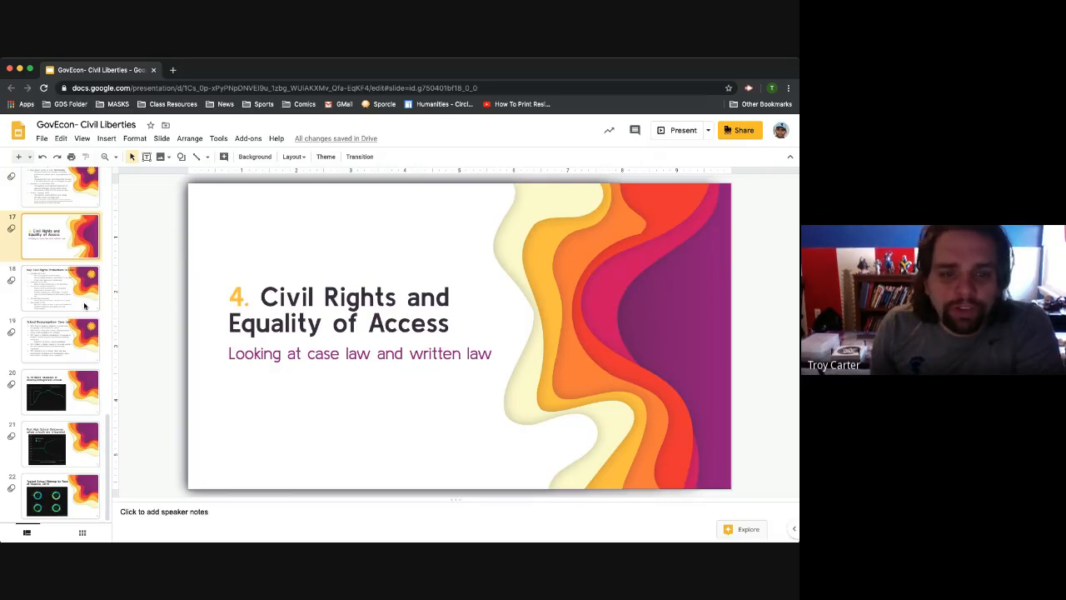
- Display the School Desegregation – Case Law slide from the filmstrip
left_click(60, 287)
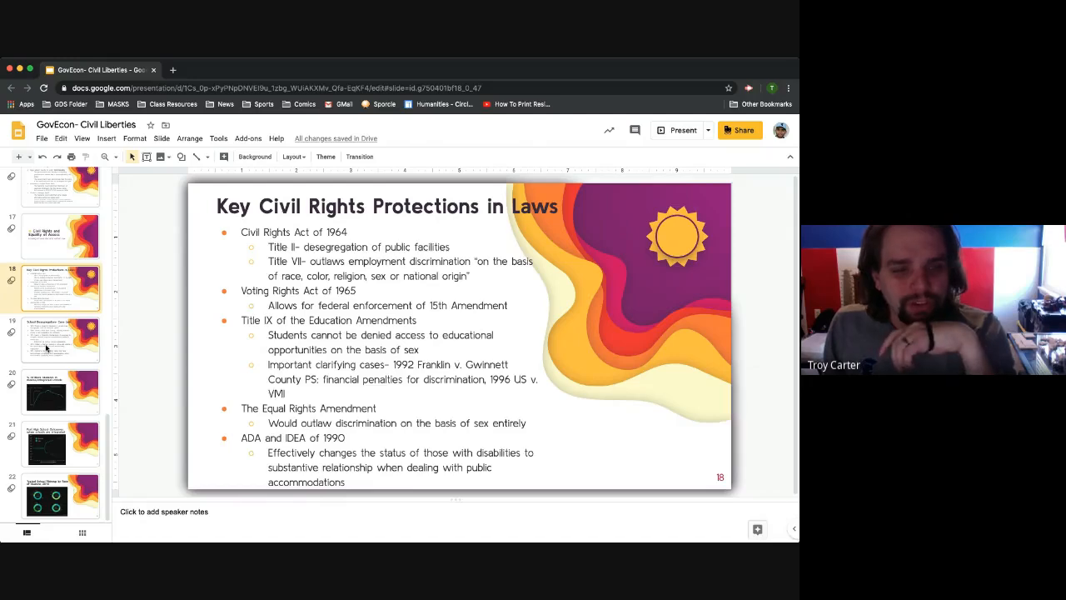
left_click(60, 340)
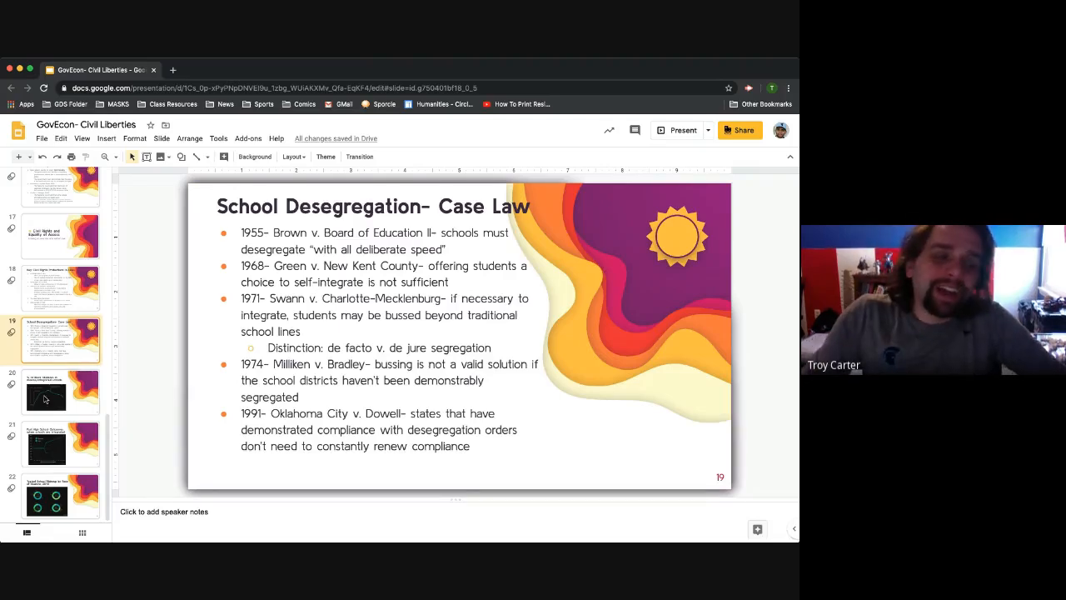
left_click(60, 392)
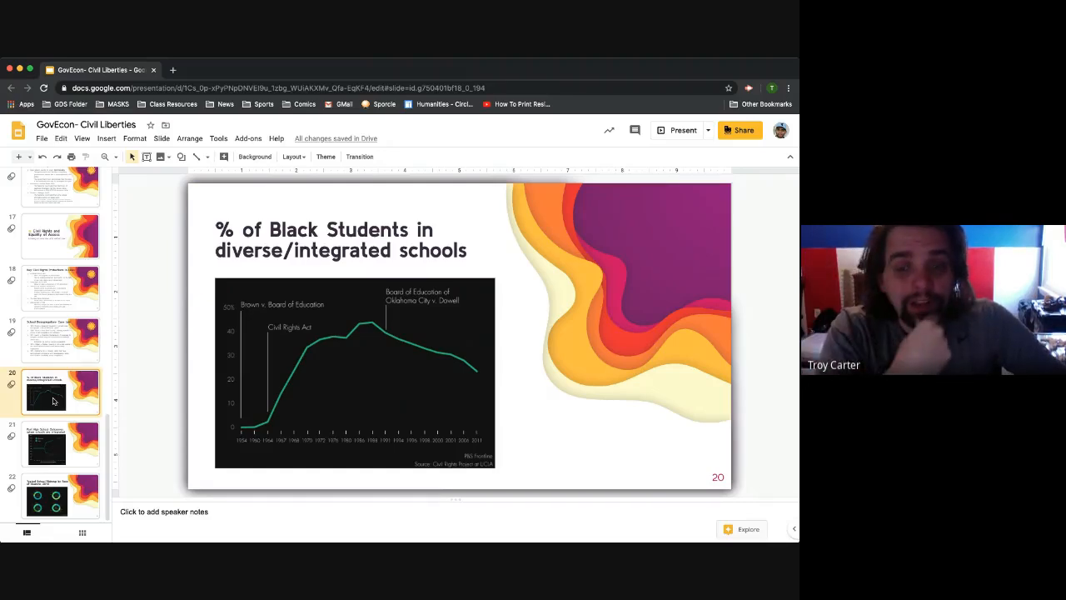
mouse_move(170, 345)
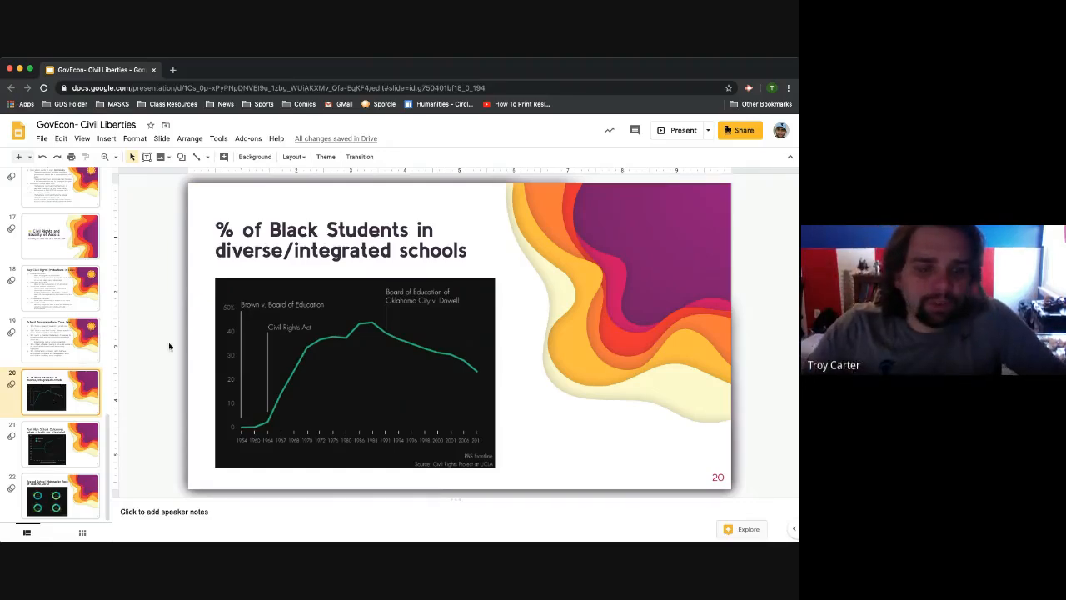
mouse_move(285, 413)
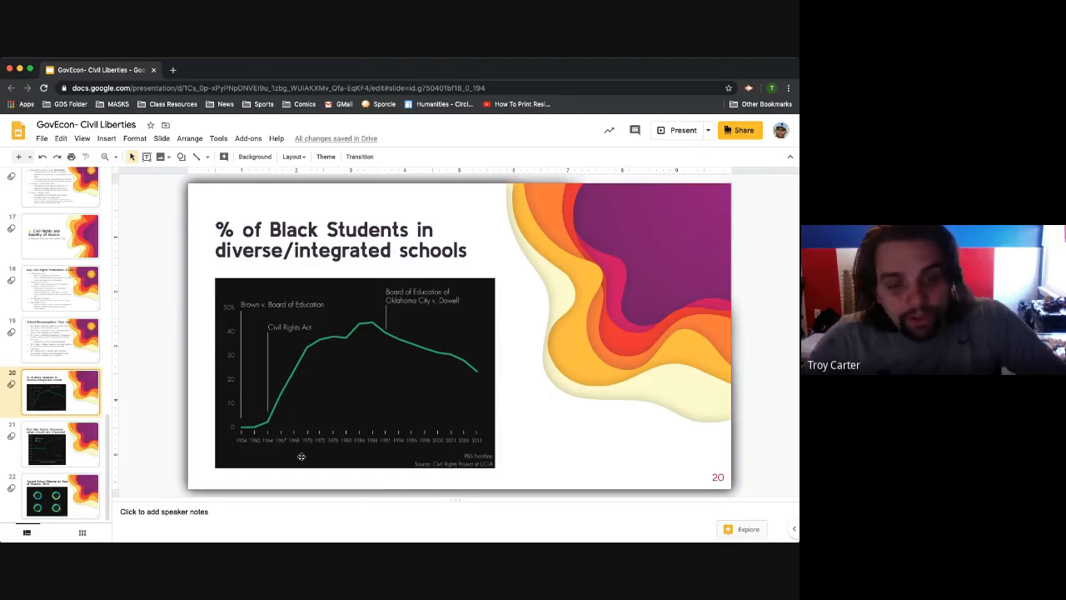
mouse_move(310, 345)
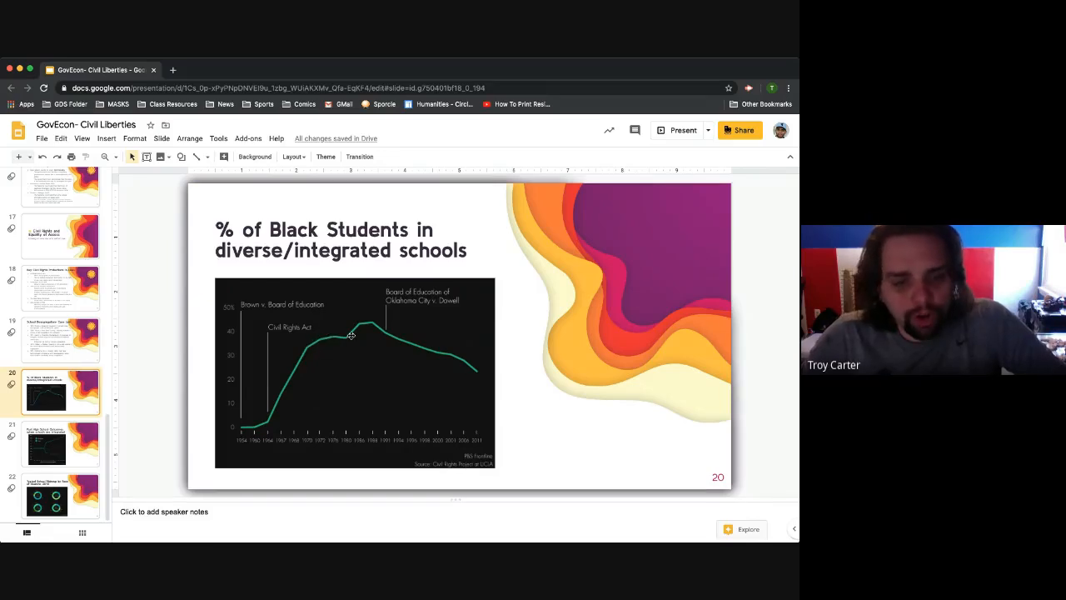
mouse_move(389, 325)
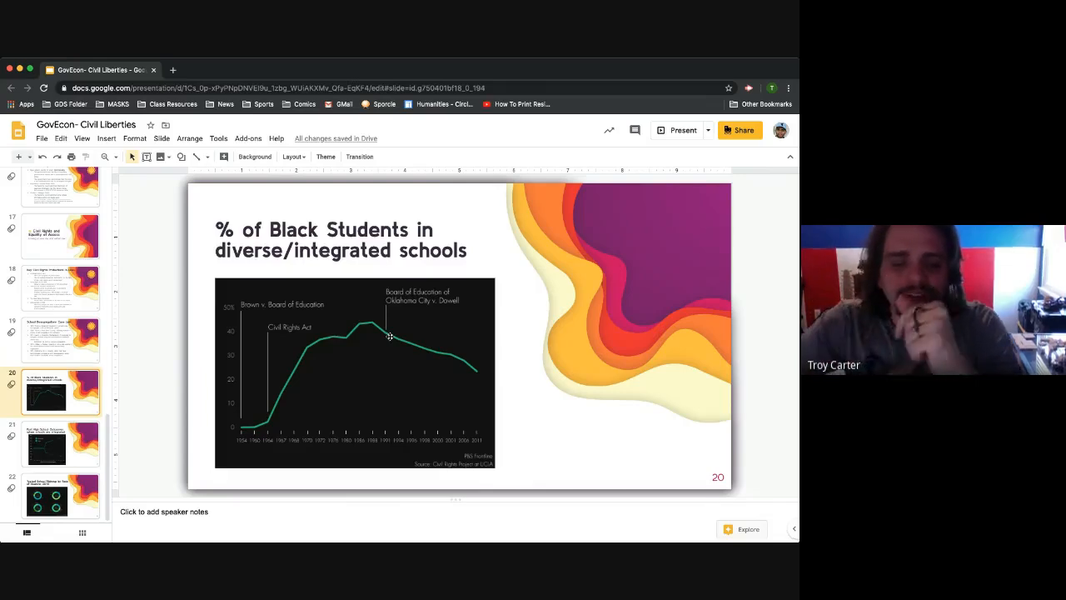
mouse_move(303, 370)
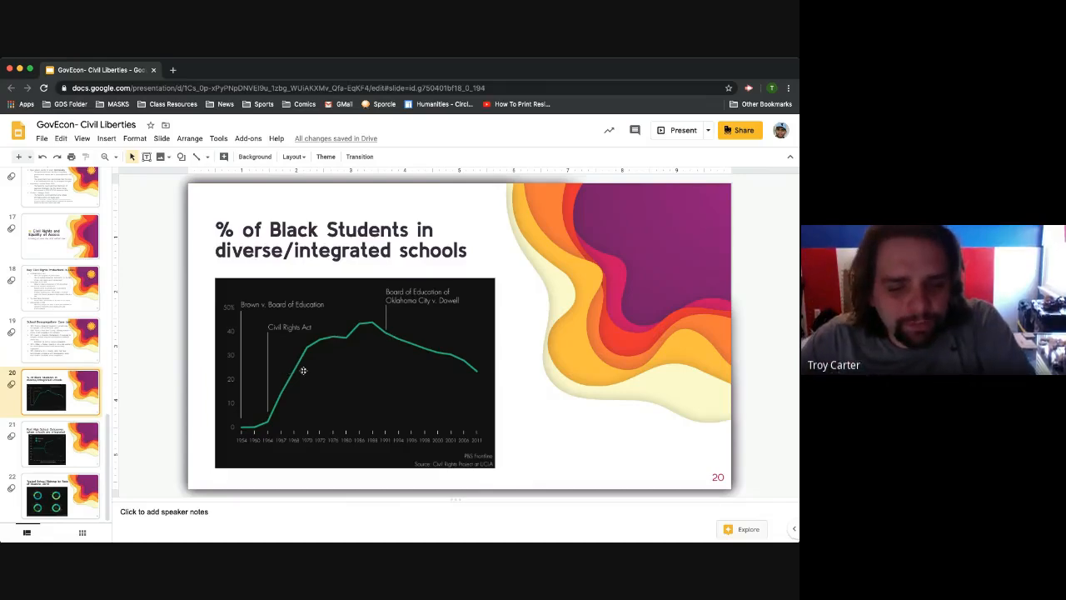
mouse_move(471, 369)
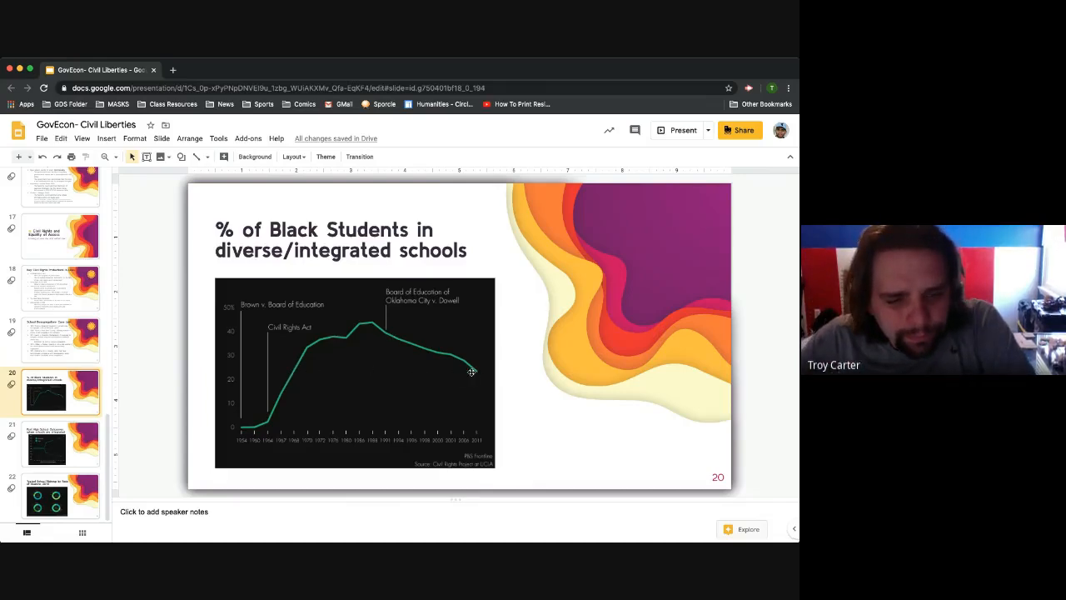
mouse_move(409, 372)
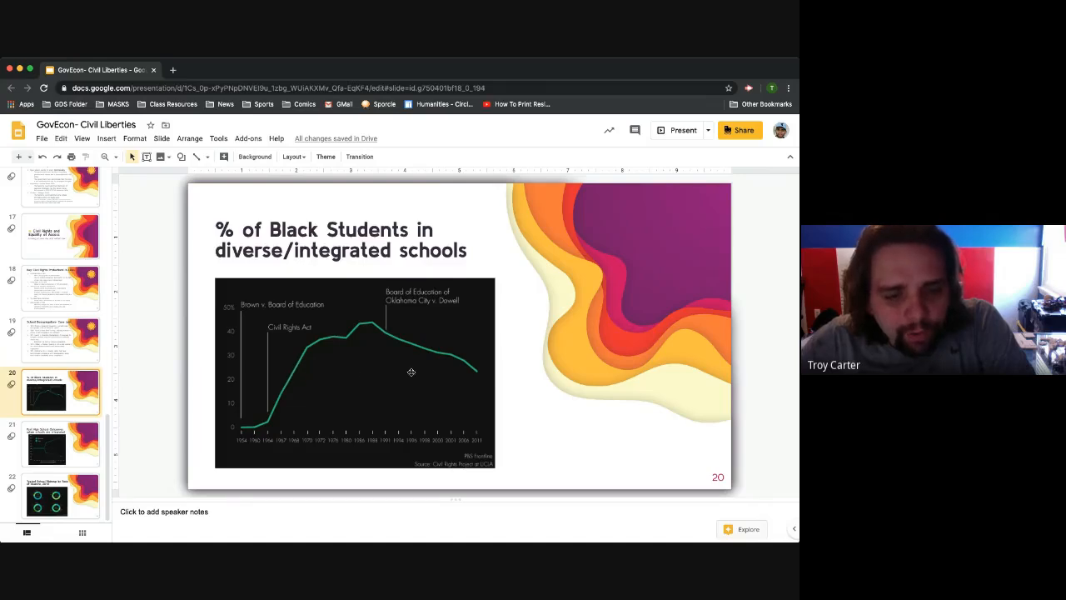
mouse_move(480, 373)
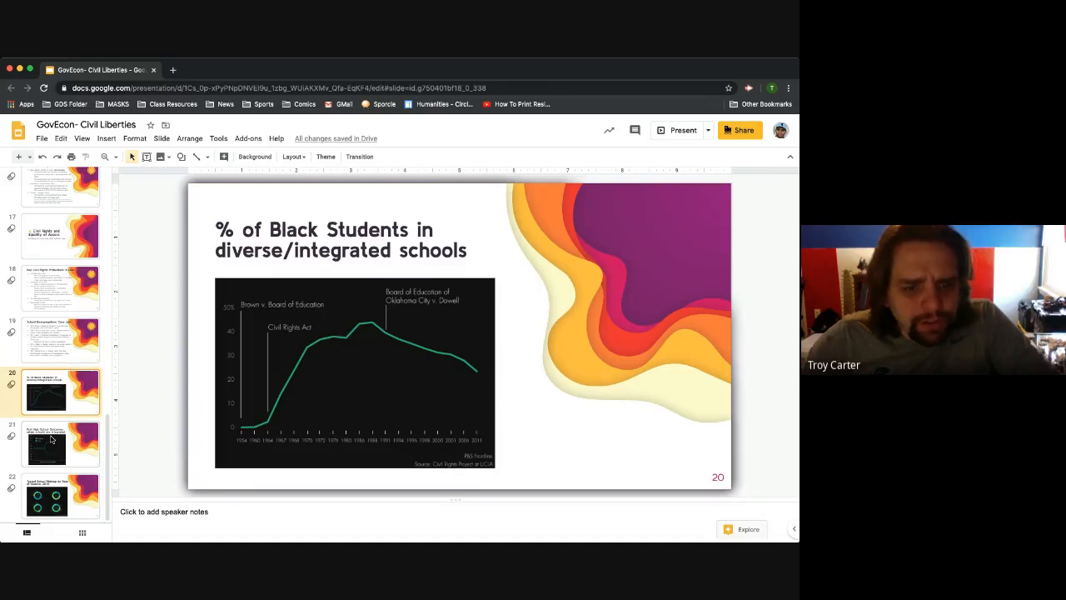
- Show slide 21, Post High School Outcomes, with its adult poverty and wages chart
left_click(58, 443)
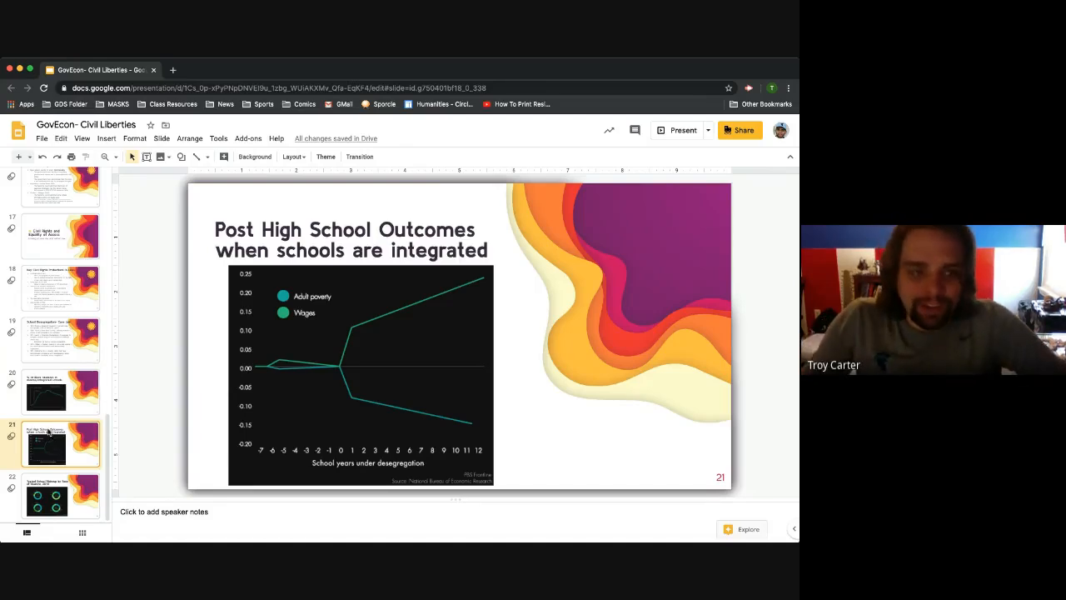
- Return to slide 20, the chart of Black students in integrated schools
left_click(58, 393)
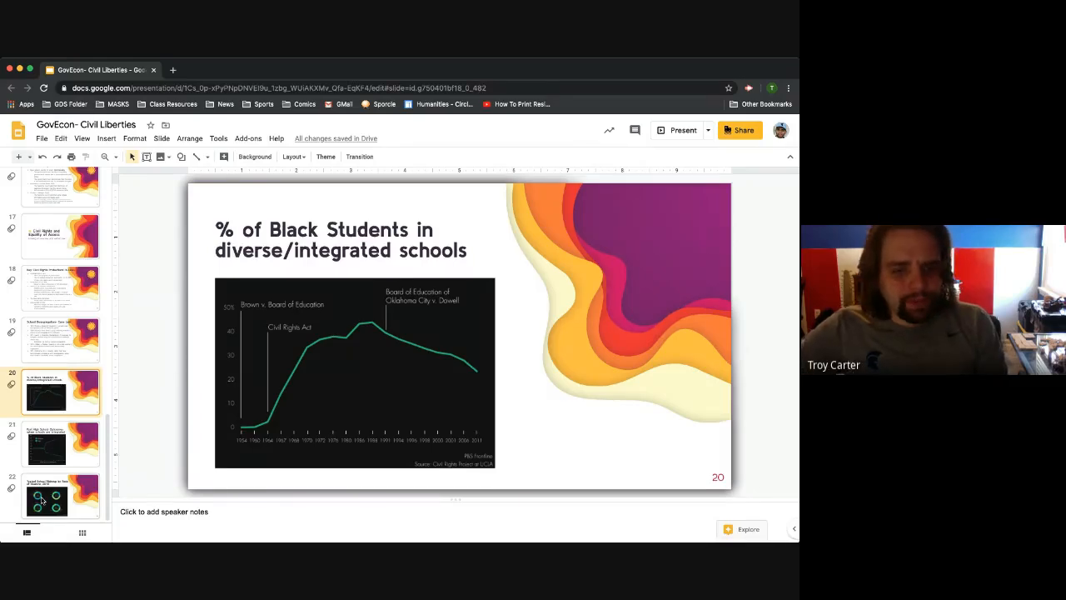
- Show slide 22, Typical School Makeup by Race of Student, 2010
left_click(59, 495)
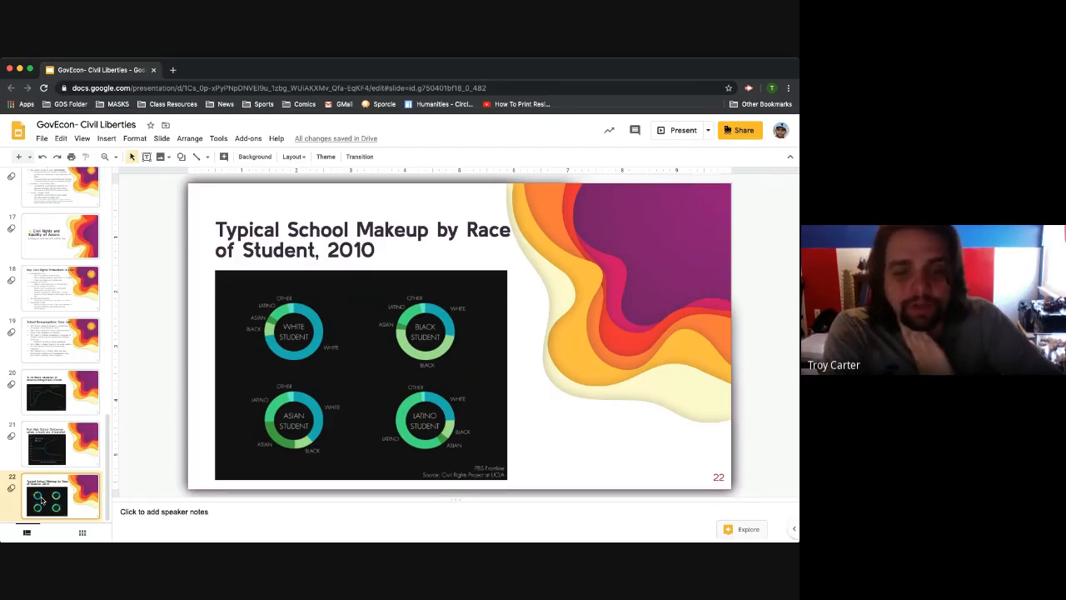
mouse_move(108, 387)
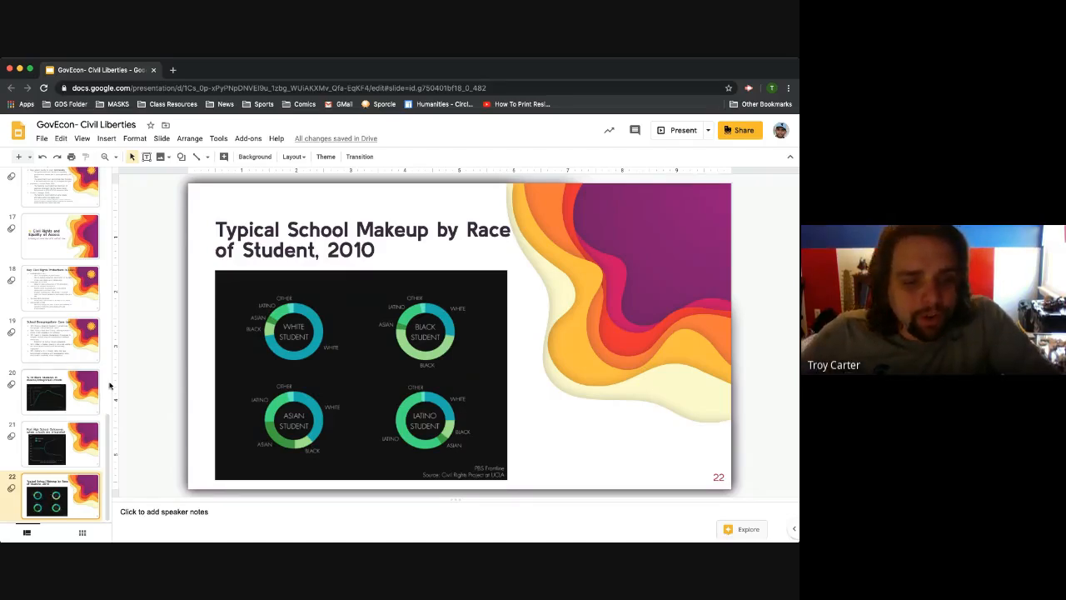